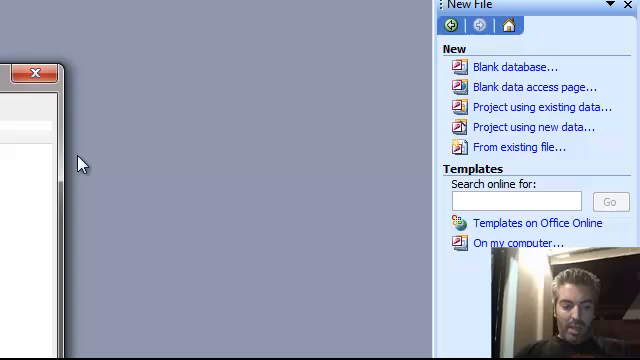
Create a blank database named school1 and open a new table in Design view.
click(513, 66)
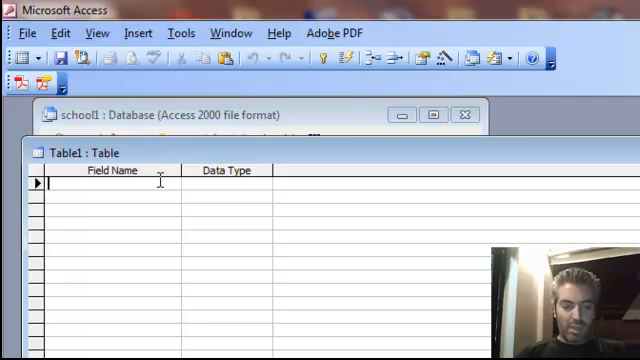
Add the student_ID field as an AutoNumber.
text(student)
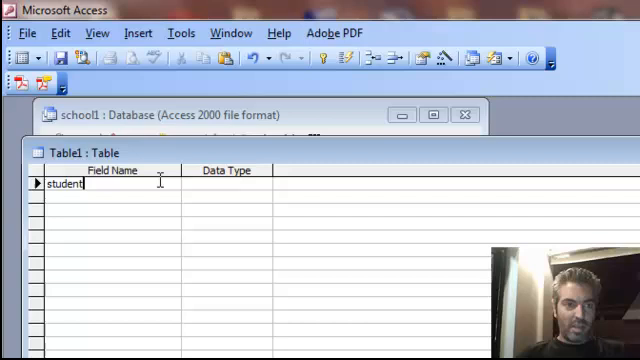
text(_ID)
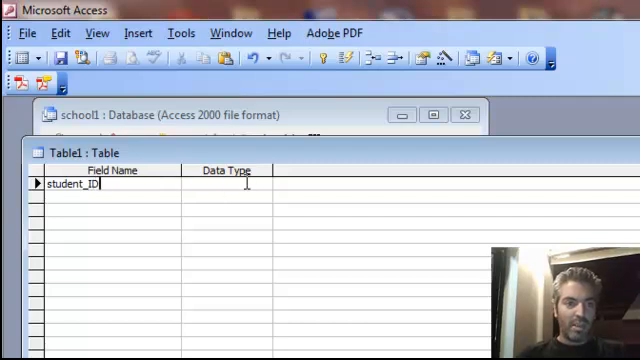
click(262, 184)
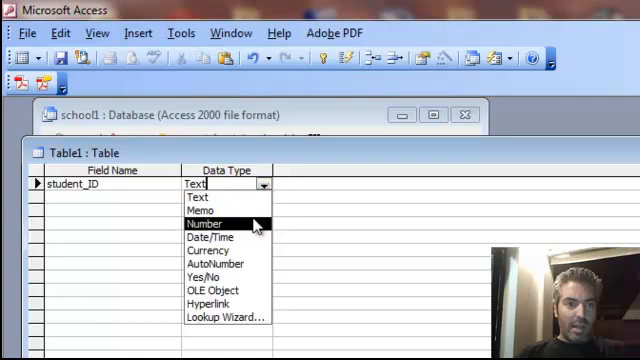
click(210, 263)
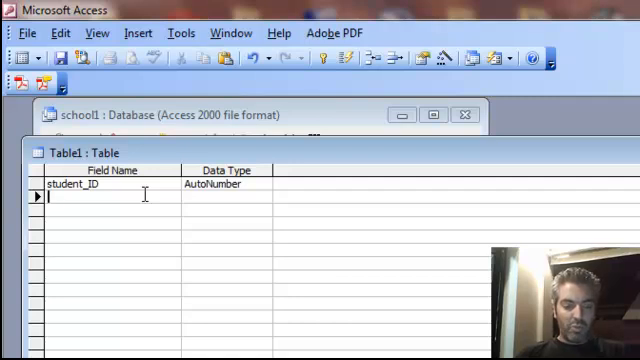
Add st_name and st_surname text fields and a DOB Date/Time field.
text(st_name)
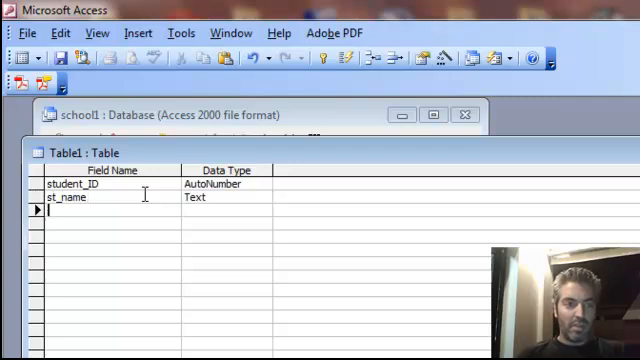
text(st_s)
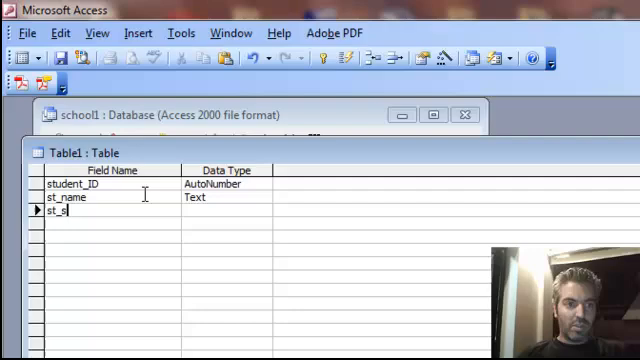
text(urname)
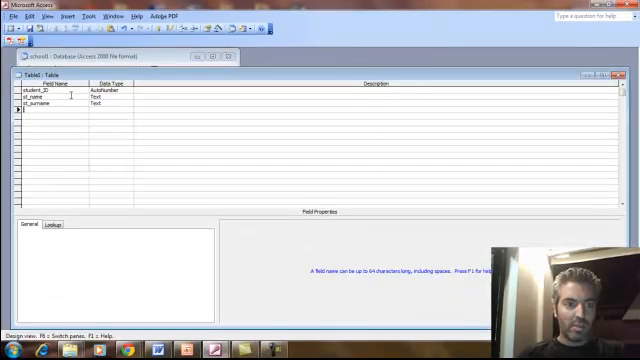
text(DOB)
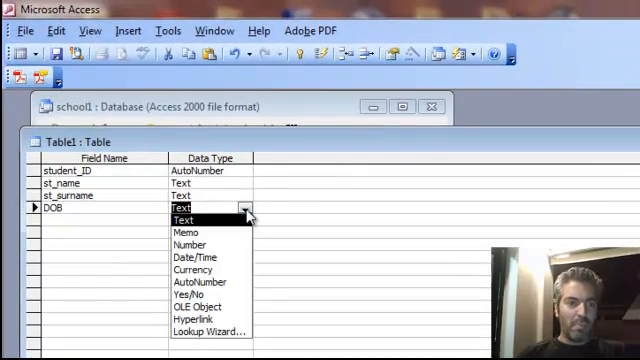
click(197, 252)
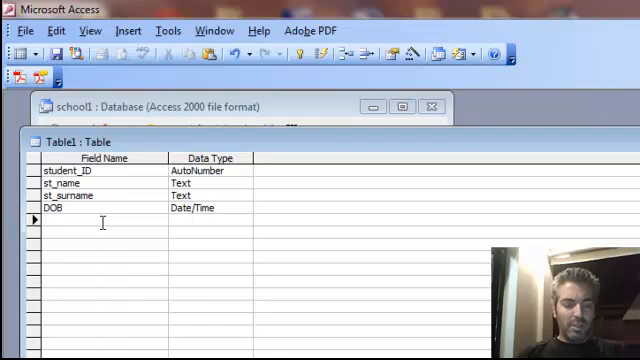
Add an Address text field and a Postal Code Number field.
text(Address)
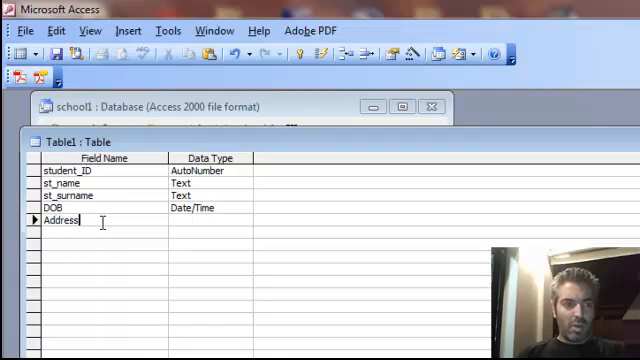
click(210, 221)
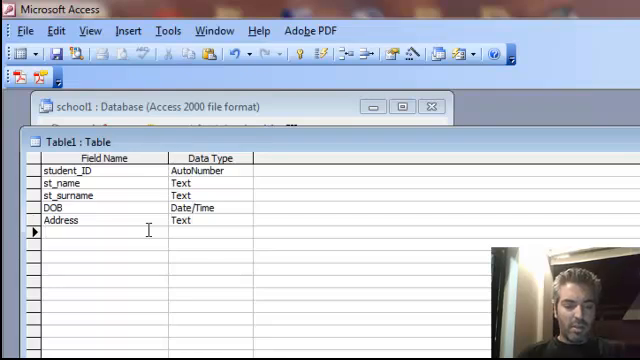
text(Postal Code)
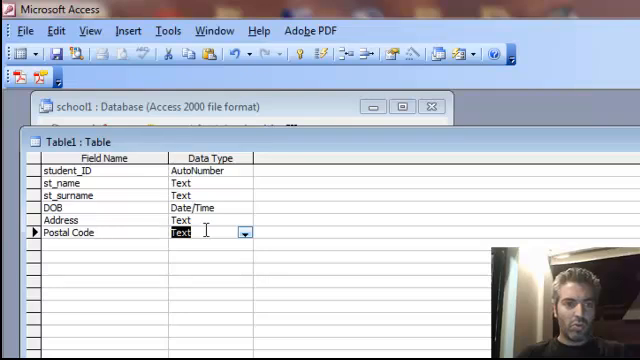
click(244, 232)
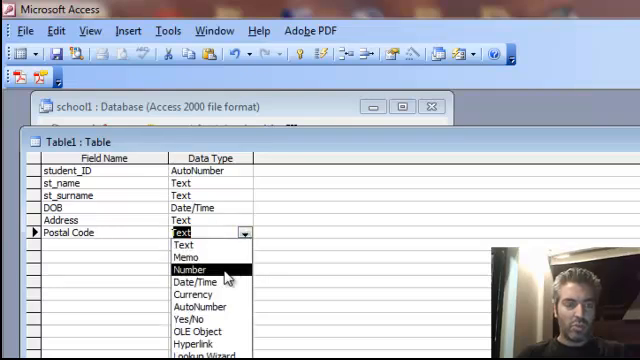
click(195, 270)
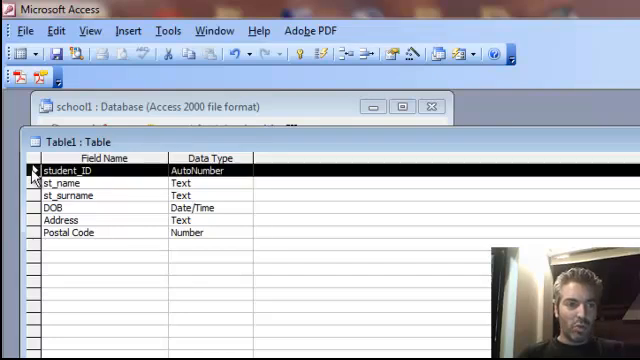
Set student_ID as the table's primary key.
click(300, 56)
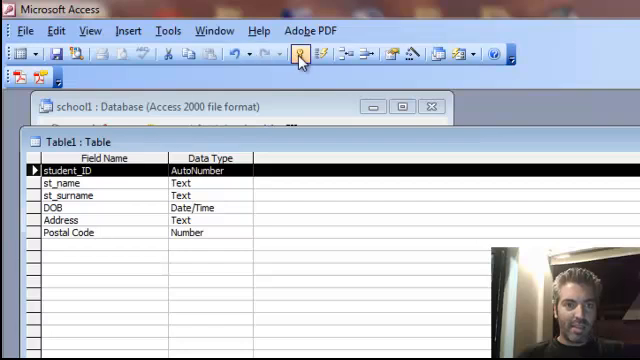
mouse_move(301, 56)
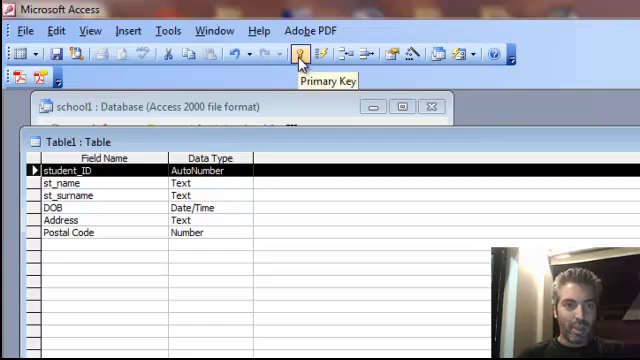
click(301, 57)
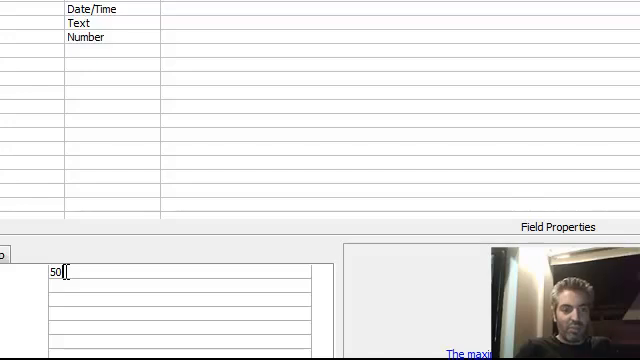
Change the text field's Field Size from 50 to 20.
text(20)
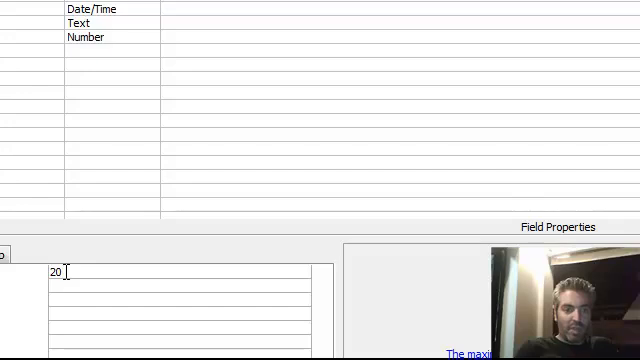
text(25)
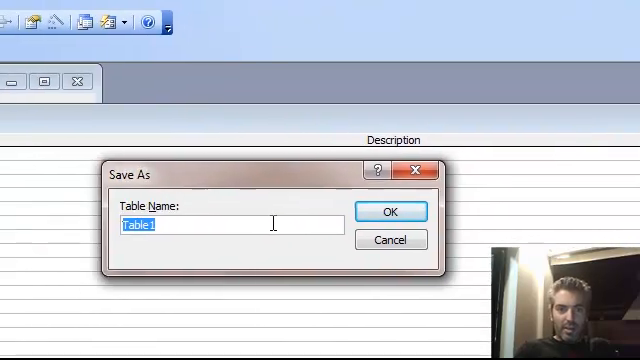
Save the table as Student_tbl.
text(Ta)
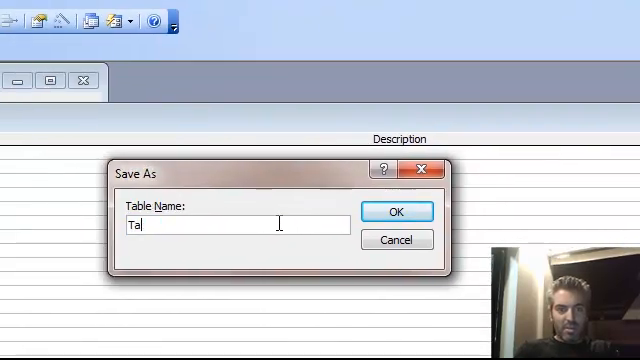
text(Studn)
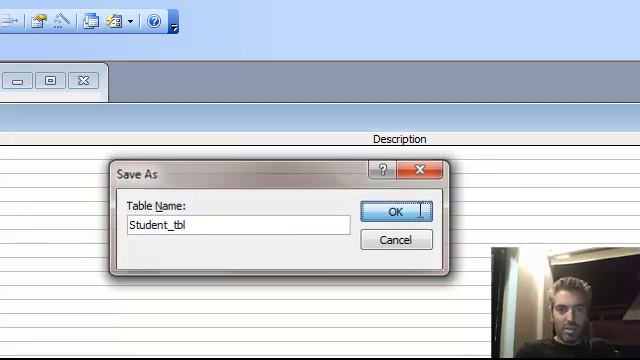
click(394, 211)
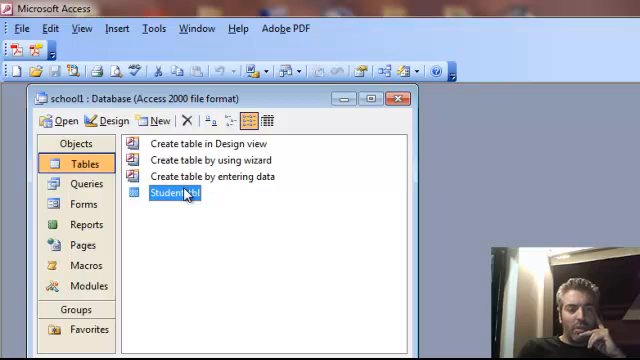
double_click(172, 192)
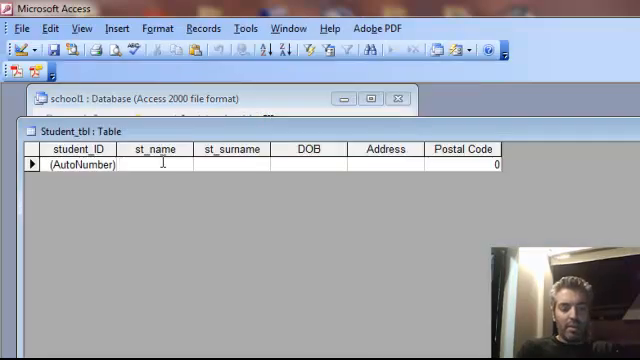
text(costas)
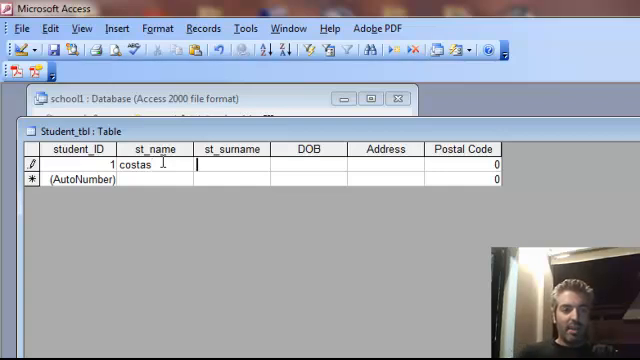
text(antoni)
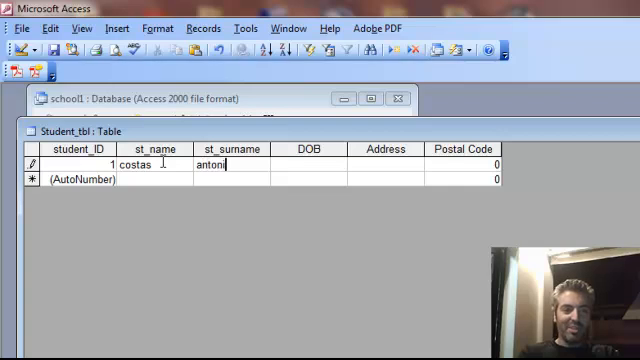
text(ou)
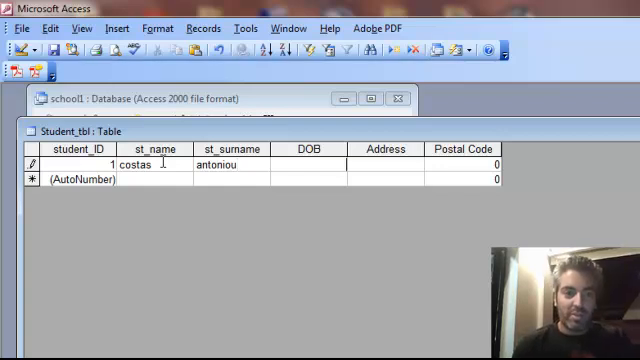
text(1)
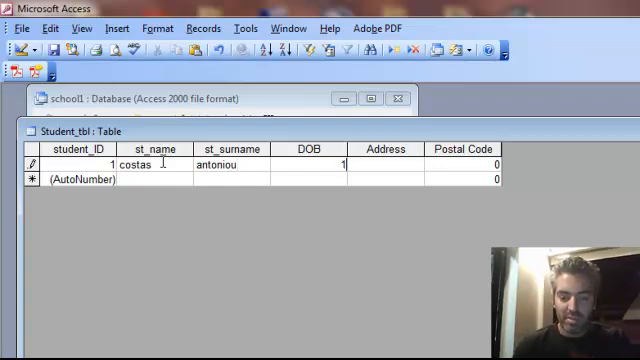
text(11/01/19)
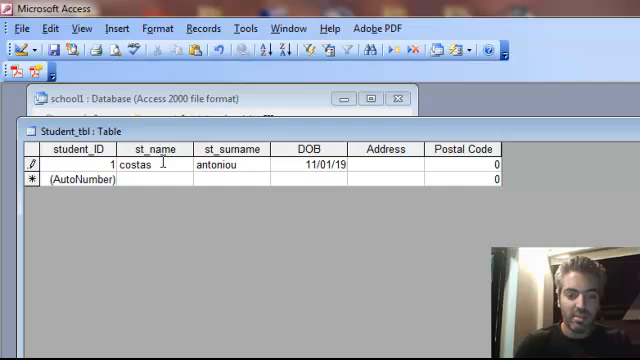
text(1 January 1978)
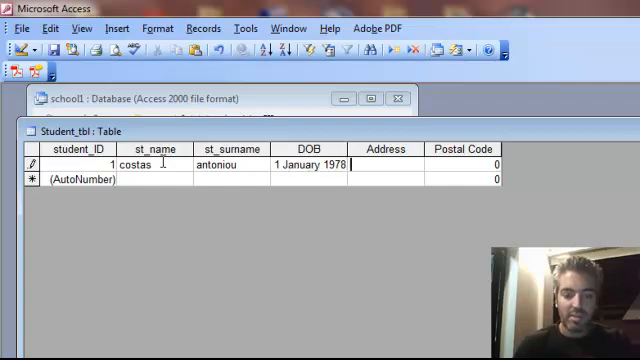
text(Psi)
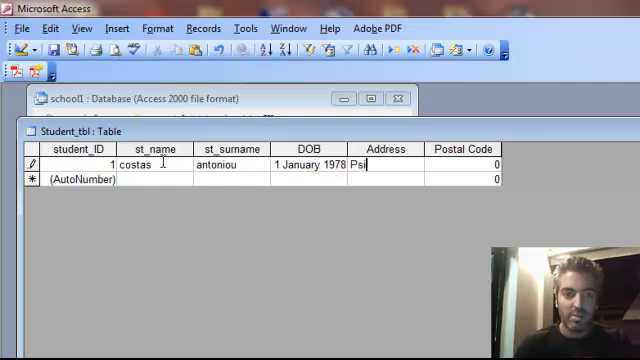
text(hikoi)
click(463, 164)
text(2)
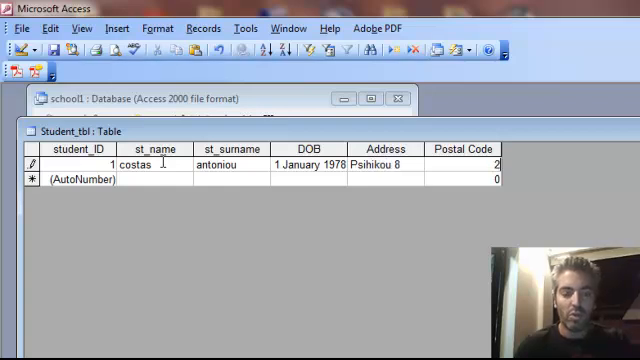
text(333)
click(231, 179)
text(a)
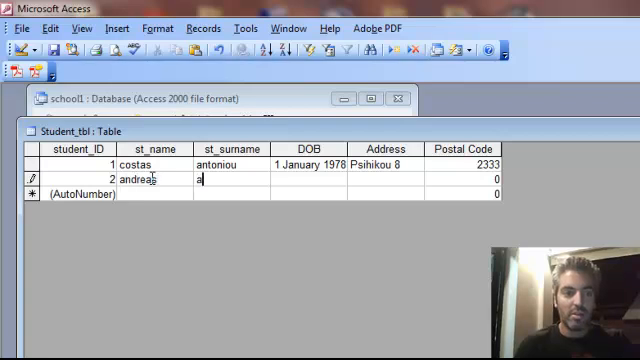
text(ntoniou)
click(309, 179)
text(12/12)
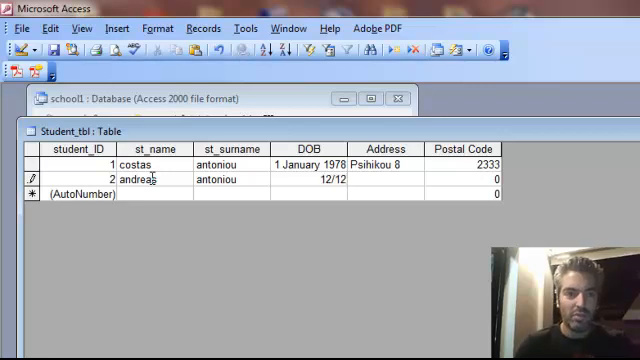
text(/199)
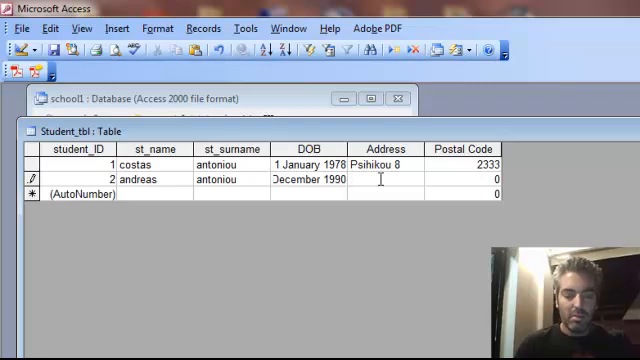
text(Makariou s)
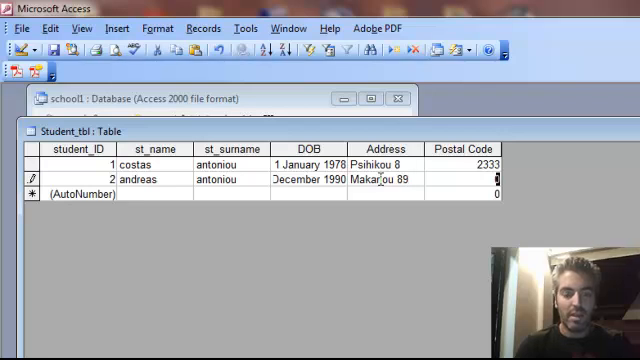
text(2345)
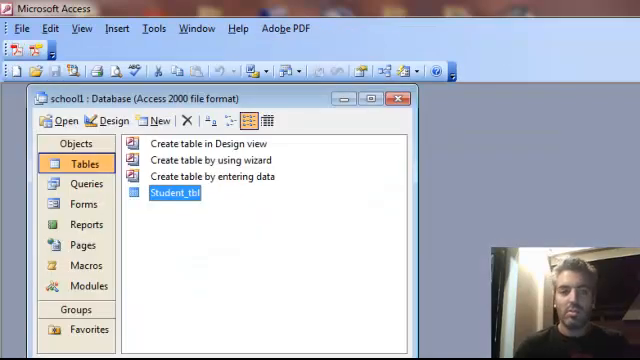
mouse_move(360, 221)
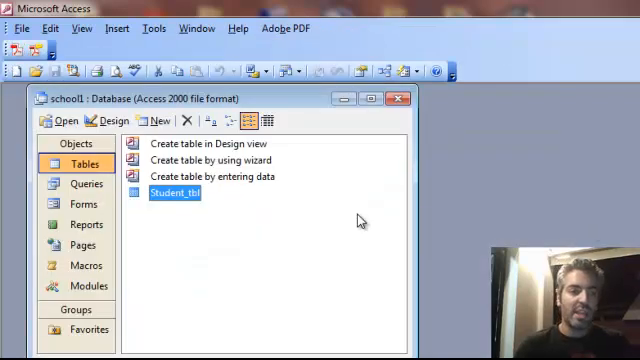